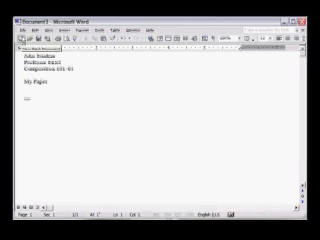
Place the cursor at the top of the blank page to begin the heading lines
click(8, 18)
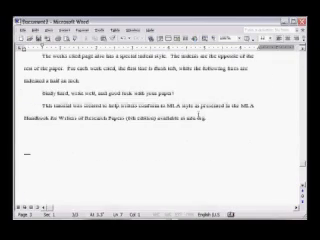
Scroll through the double-spaced, indented body paragraphs to review them
scroll(down, 3)
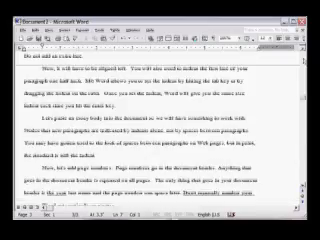